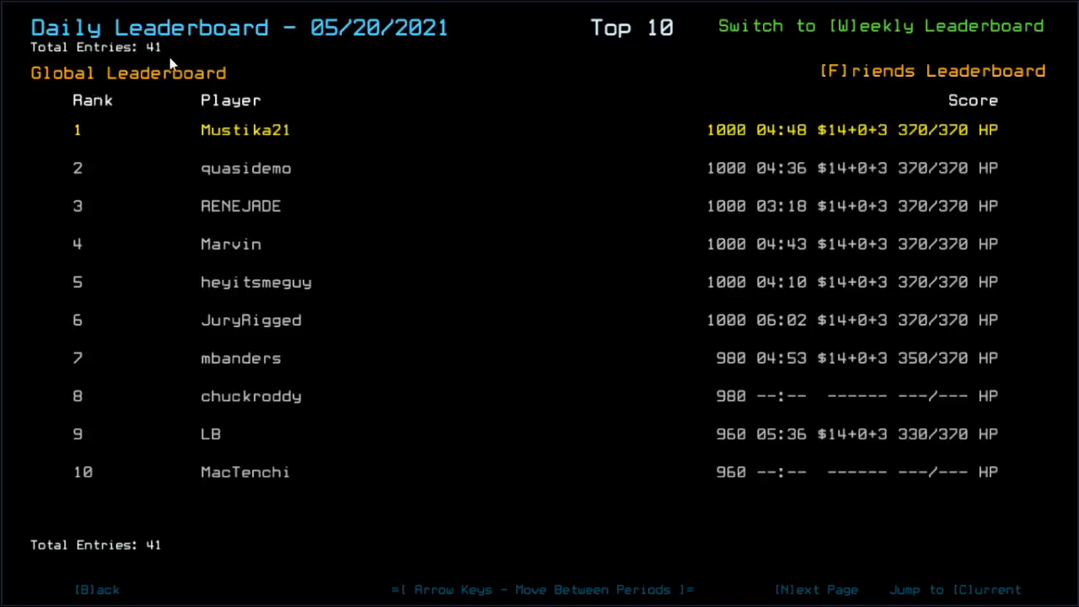
Step: Browse the 5/19 and 5/20 daily leaderboards, then back out toward the Graphical options
key("Left")
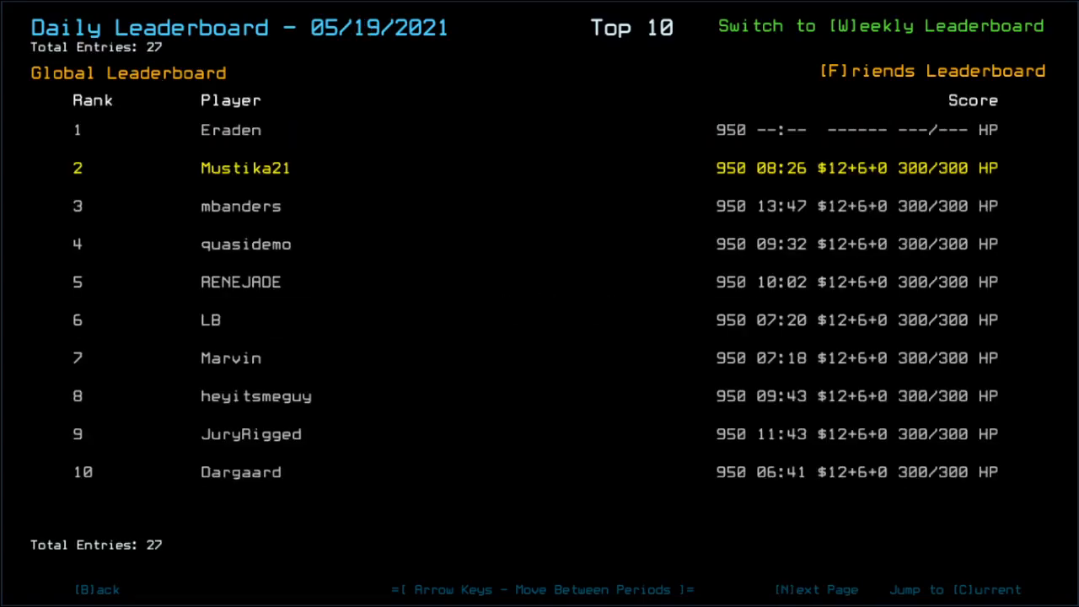
key("Left")
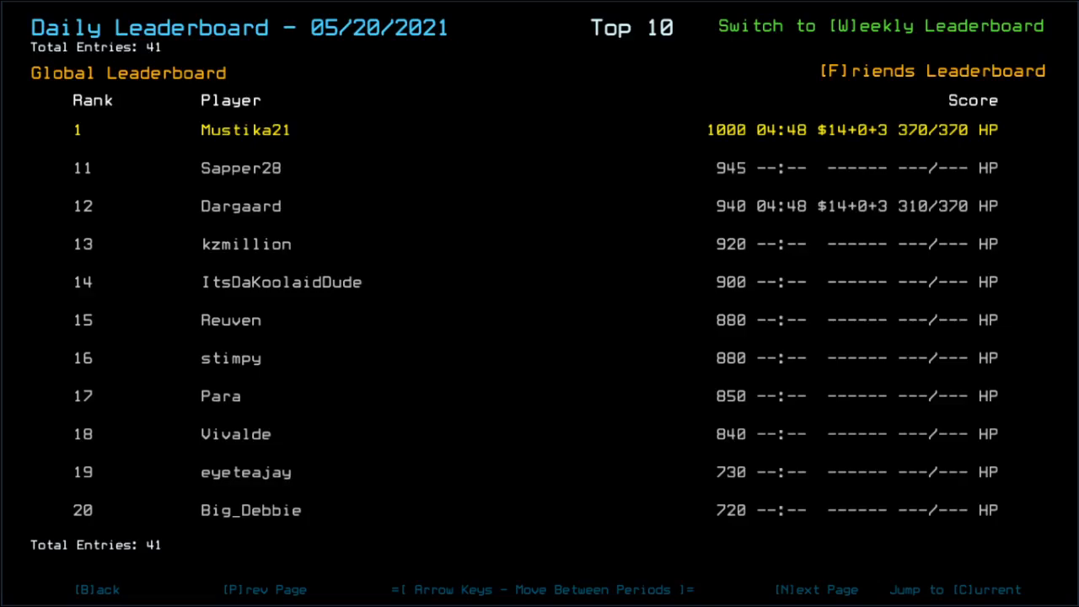
key("b")
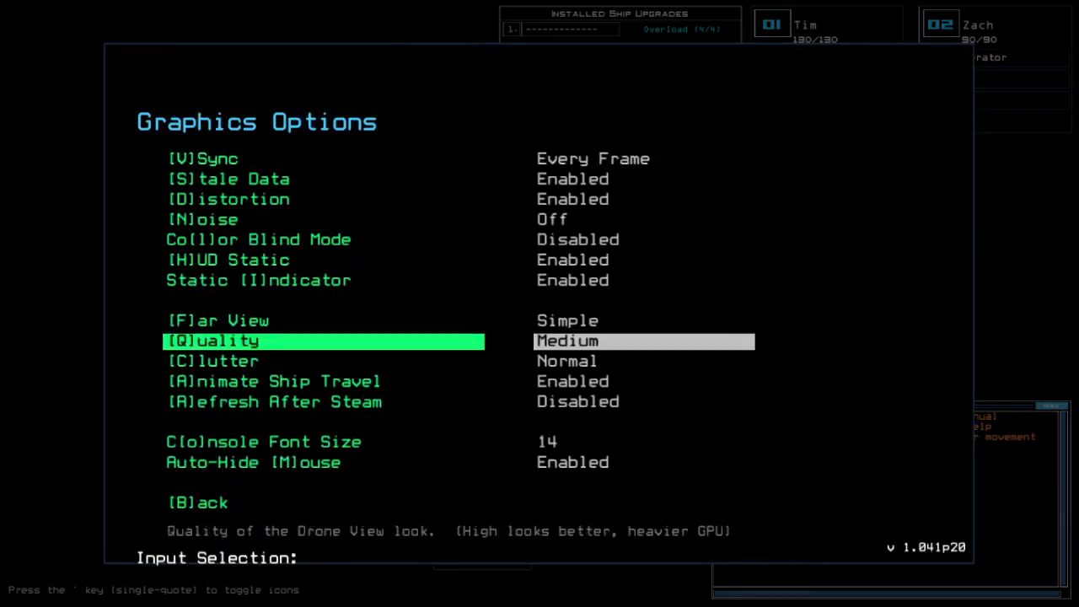
Step: Exit the options menus and bring up the Alias Editor from the console
key("Escape")
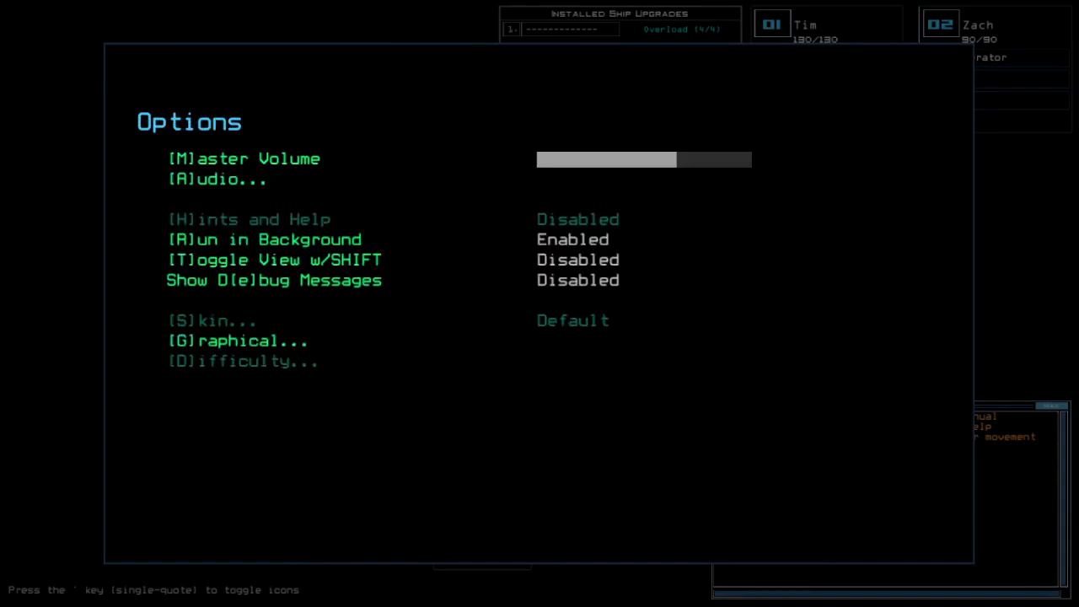
key("Escape")
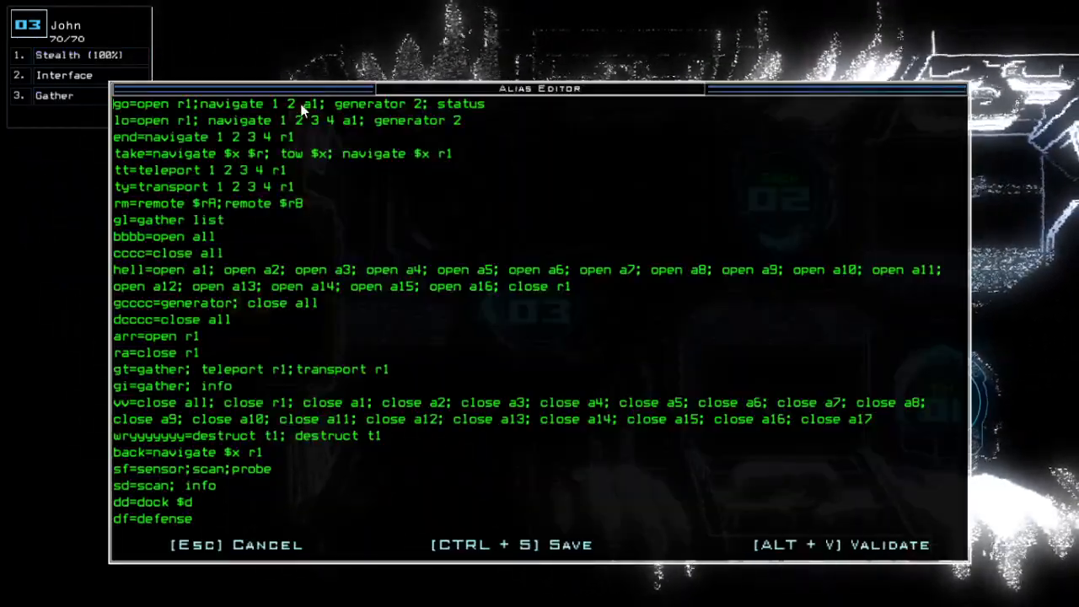
Step: Remove drone 1 from the go alias and close the Alias Editor
key("backspace")
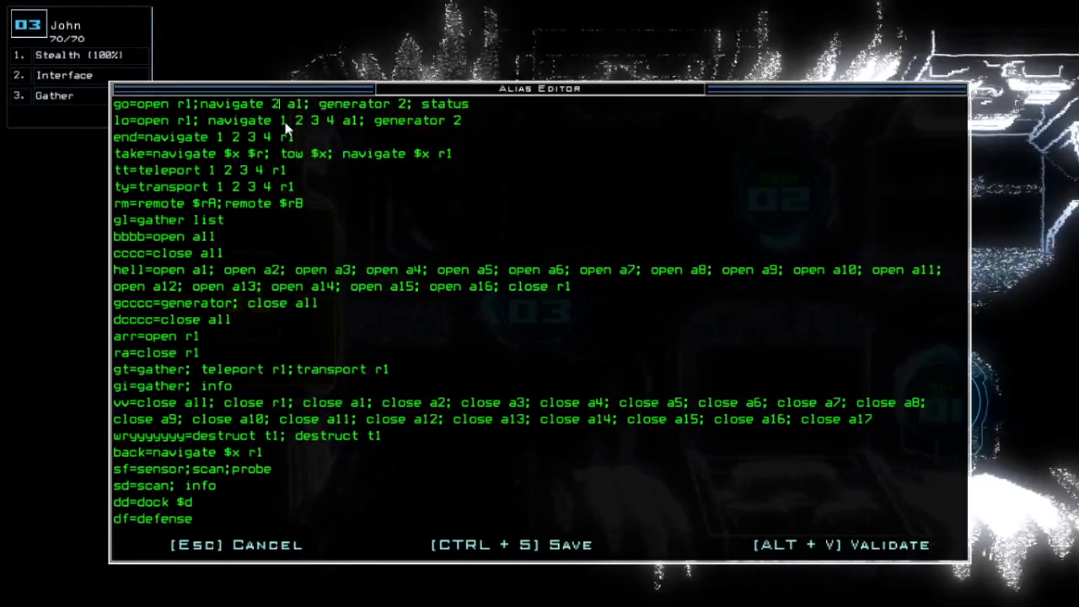
key("Escape")
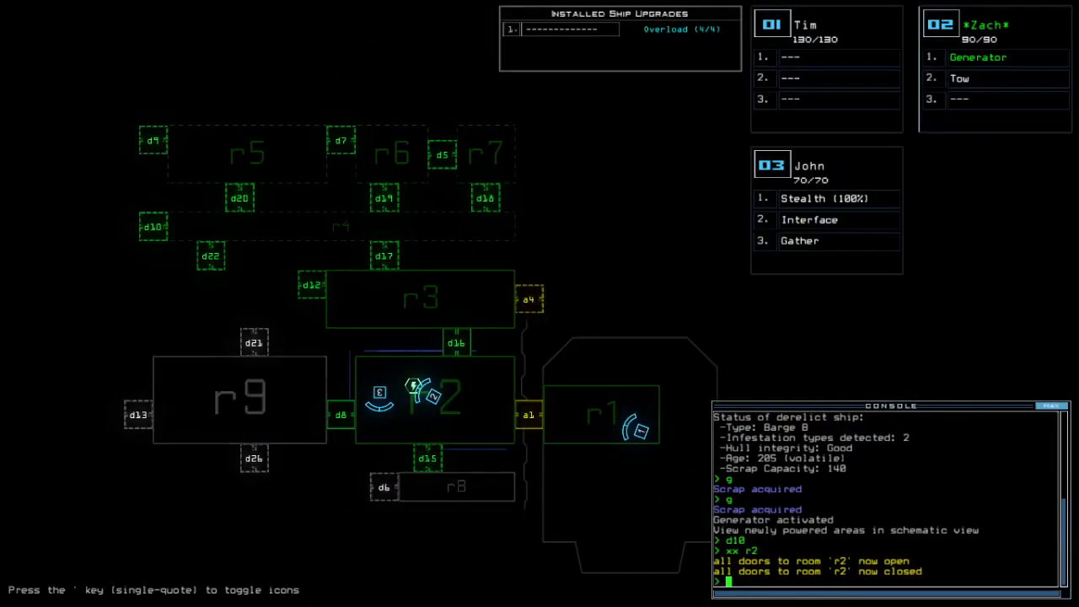
Step: Open the salvage vessel operation manual at its main menu
key("'")
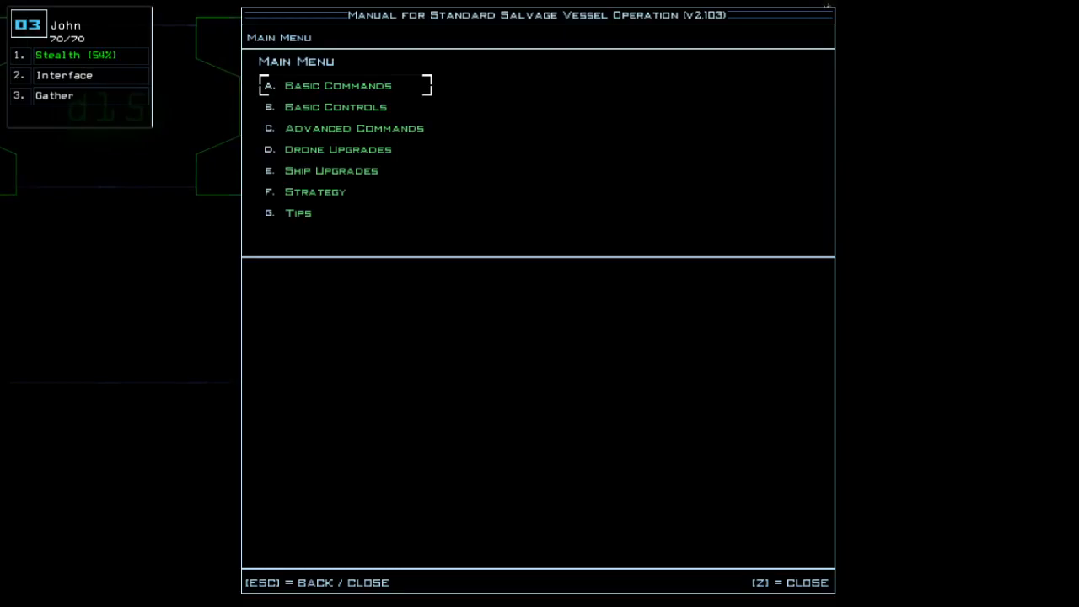
key("Escape")
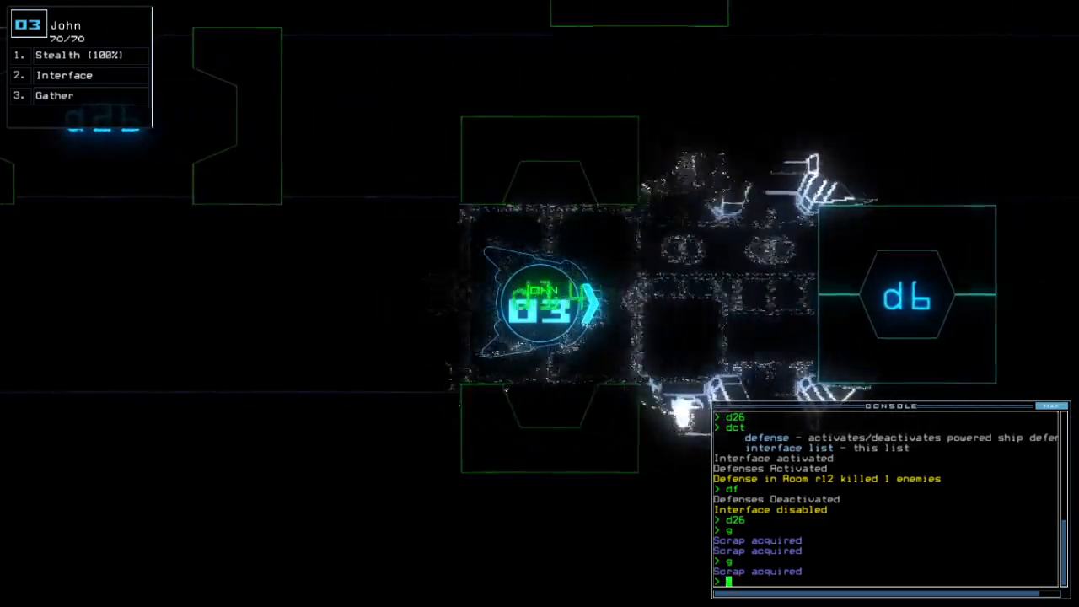
Step: Start entering the d14 door command for drone 03 in the console
type("d1")
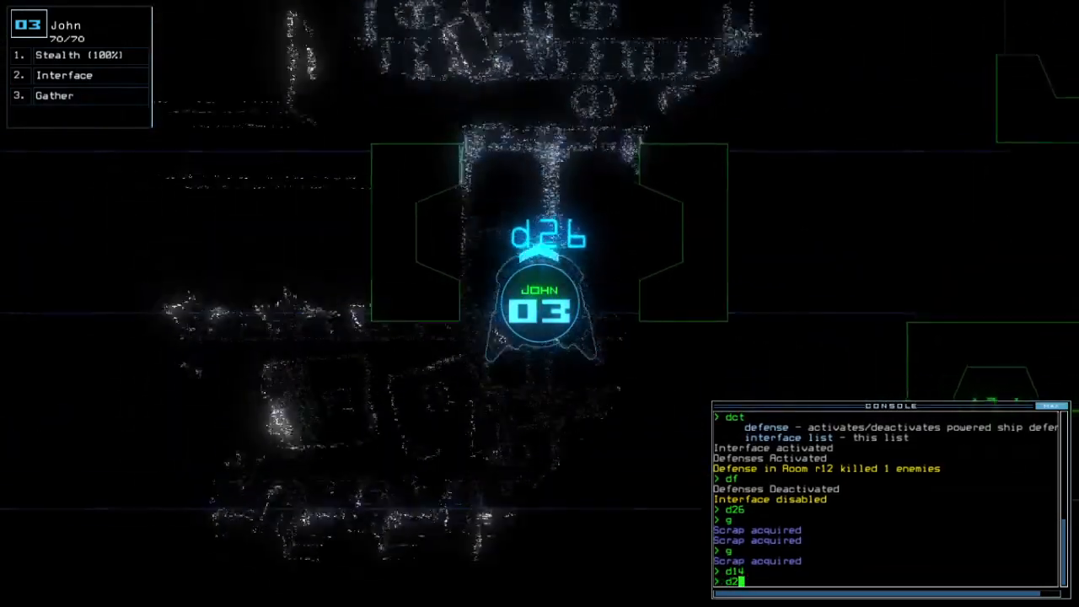
Step: Submit the door command and switch to the ship schematic view
key("Return")
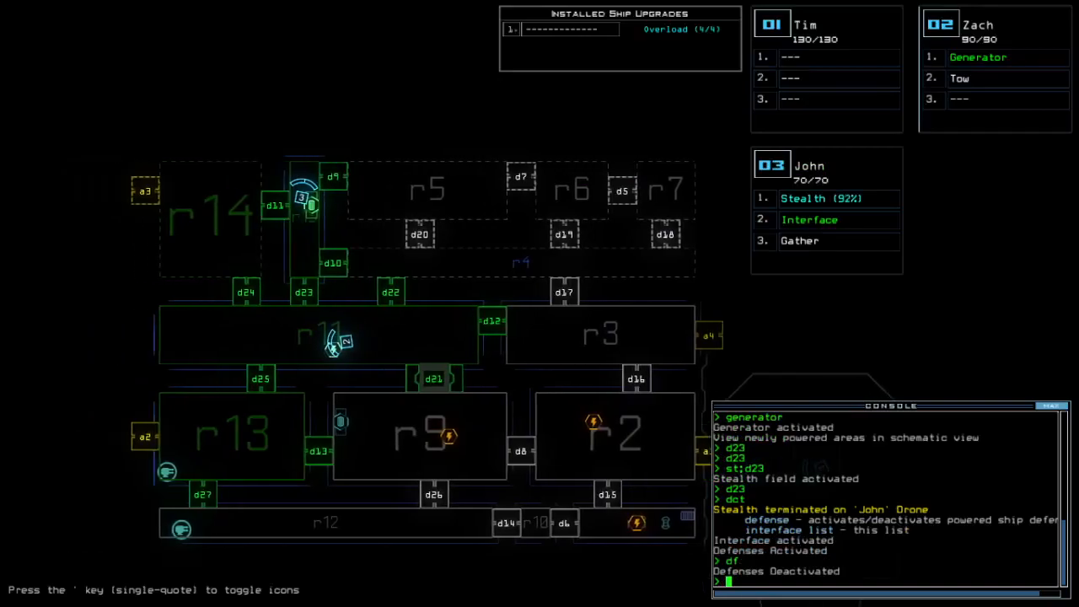
Step: Issue 'st;d9' to activate stealth and send drone 03 toward door d20
type("st;d9")
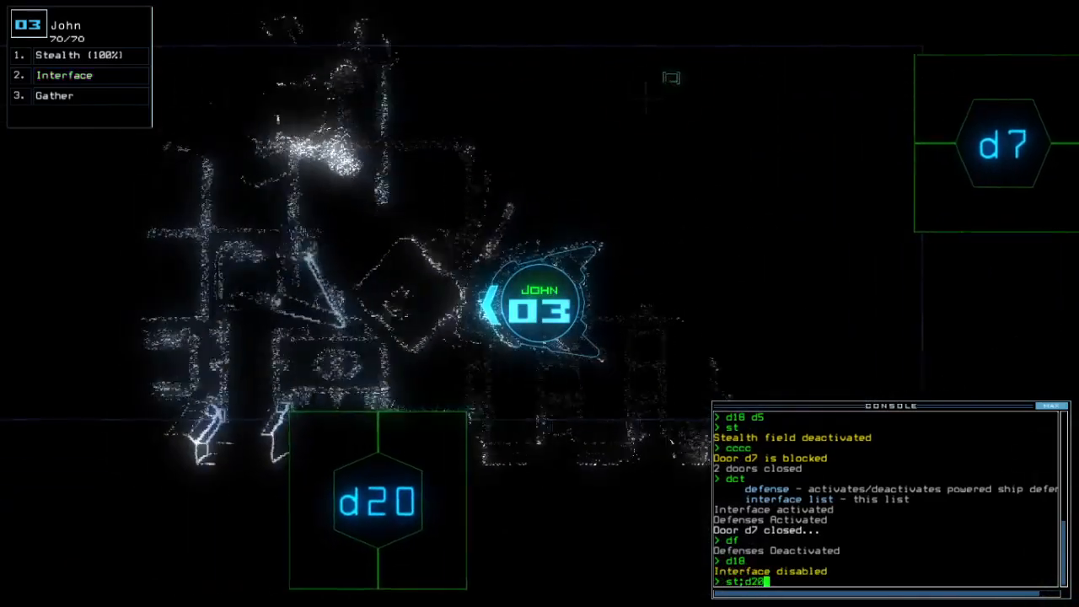
key("Return")
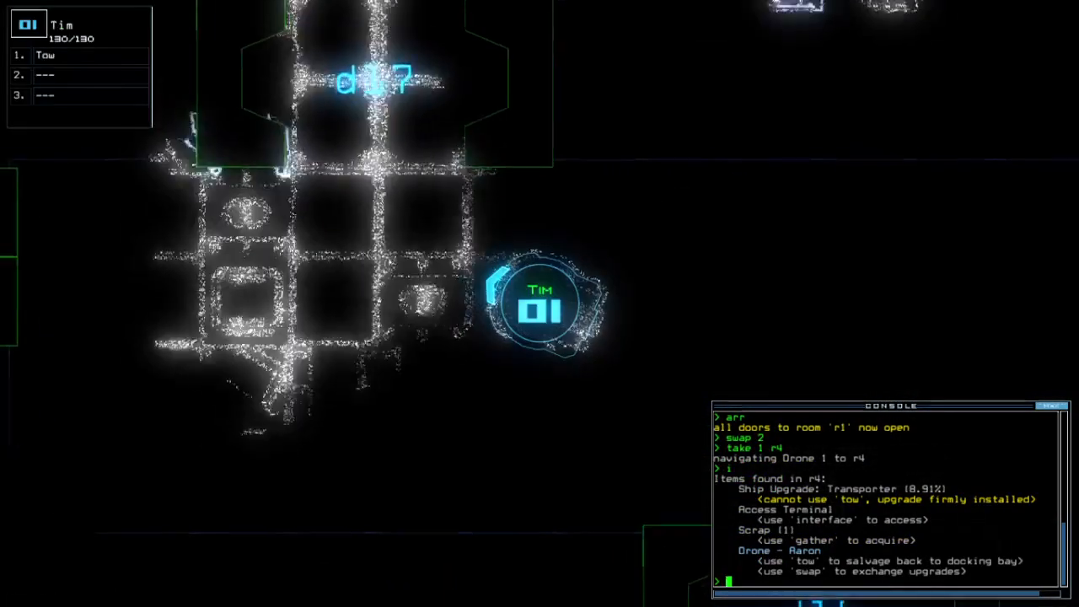
Step: Begin the tow command after listing the drone and scrap found in room r4
type("tow")
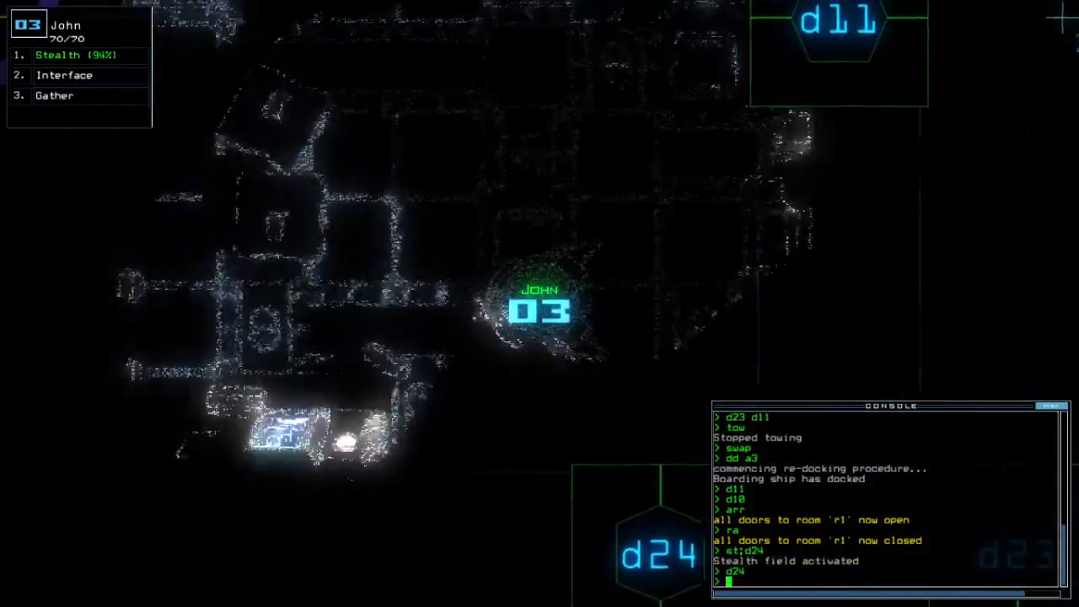
Step: Enter 'arr' to end the mission and dismiss the 800-point Daily Challenge score for the leaderboard
type("arr")
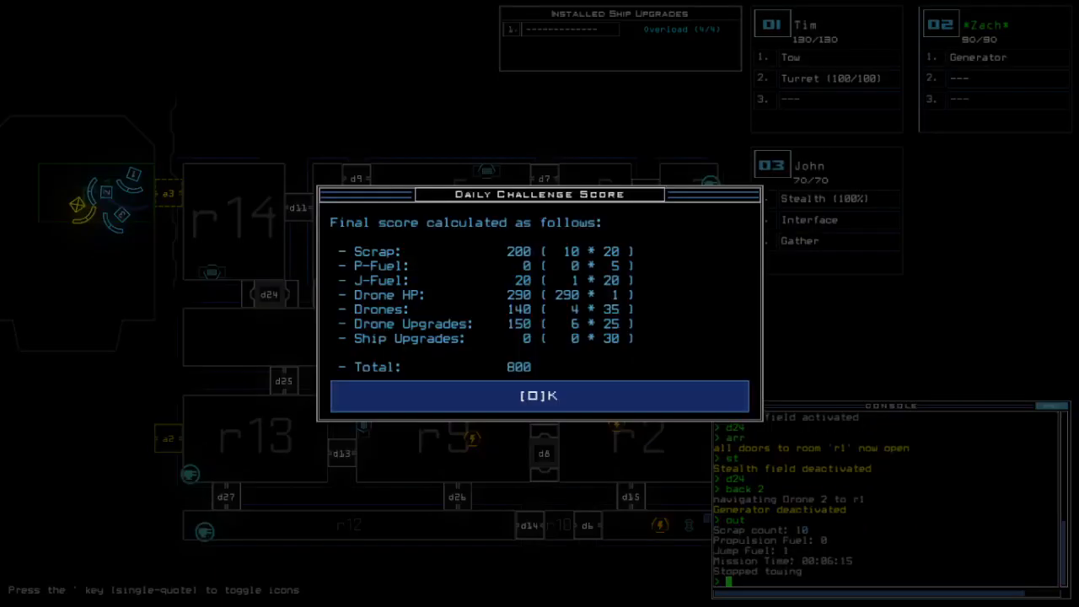
left_click(538, 395)
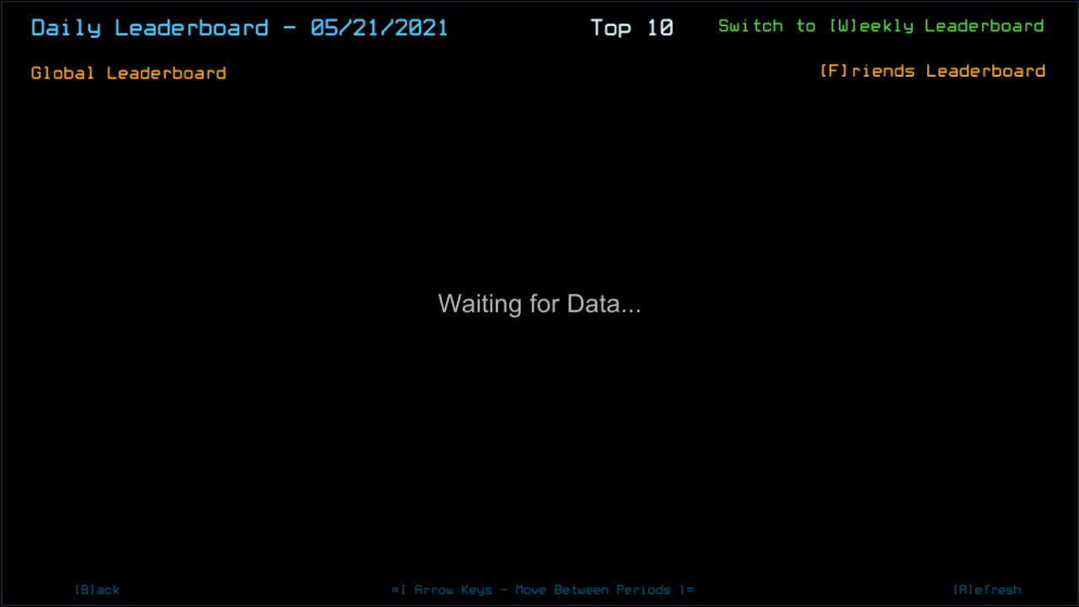